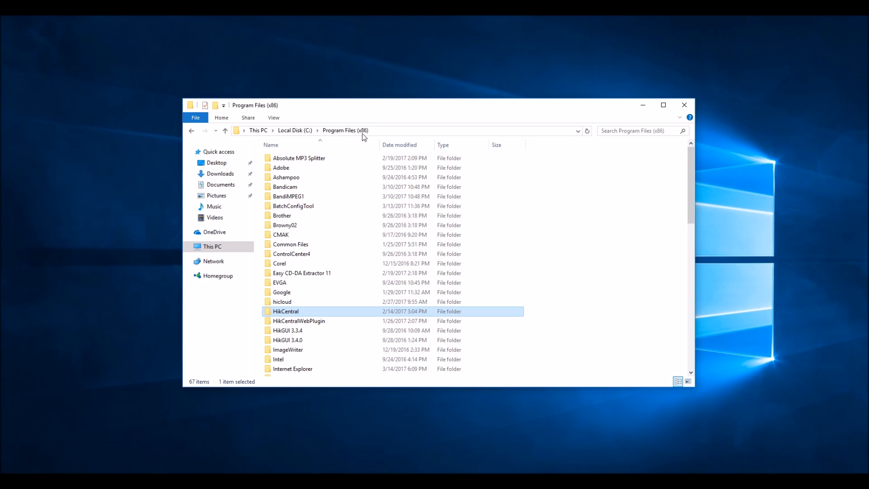
mouse_move(358, 161)
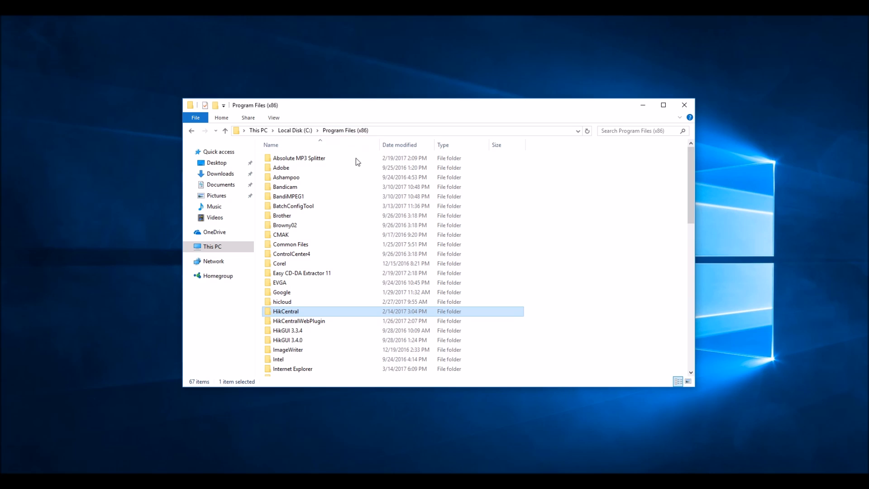
mouse_move(290, 314)
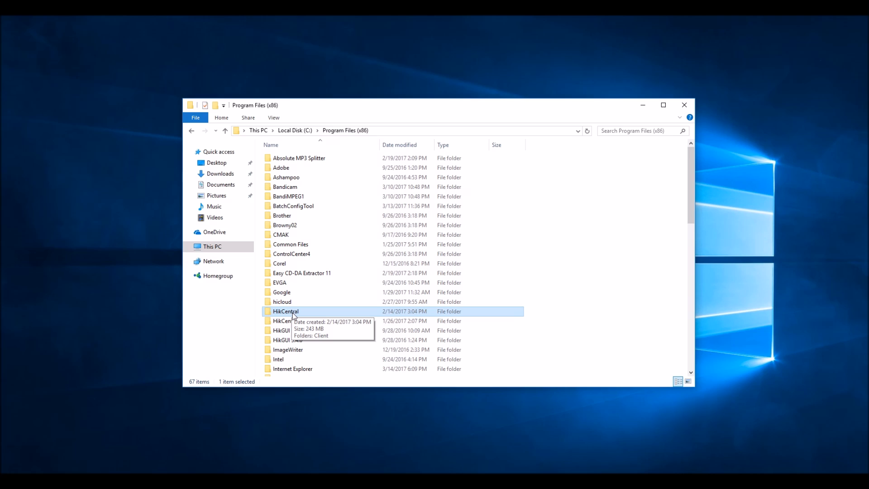
mouse_move(307, 315)
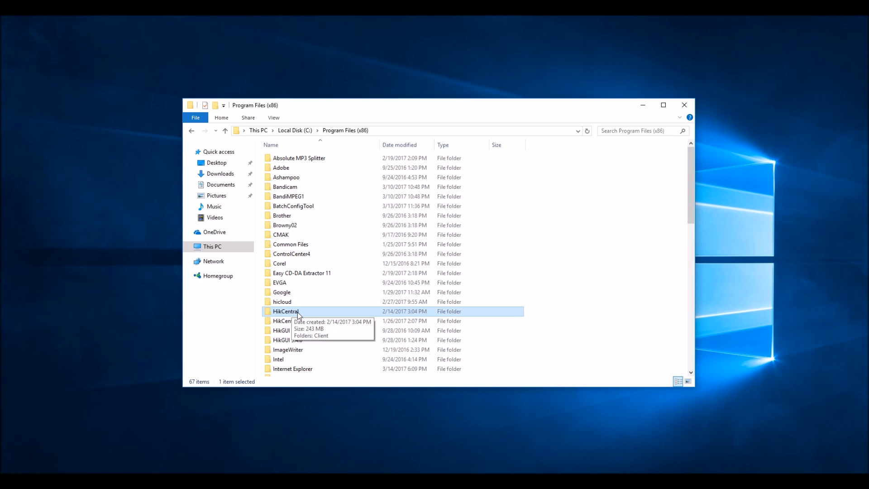
- Open the HikCentral folder's Properties and view its Security permissions
right_click(285, 311)
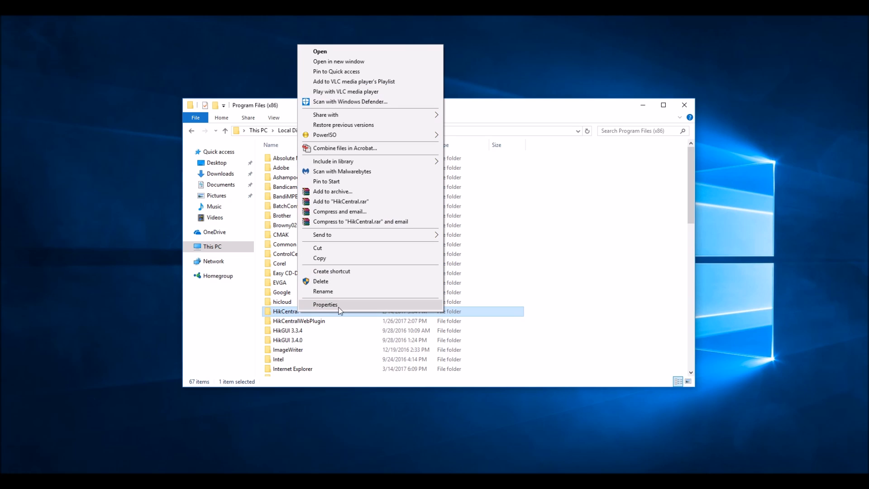
left_click(326, 304)
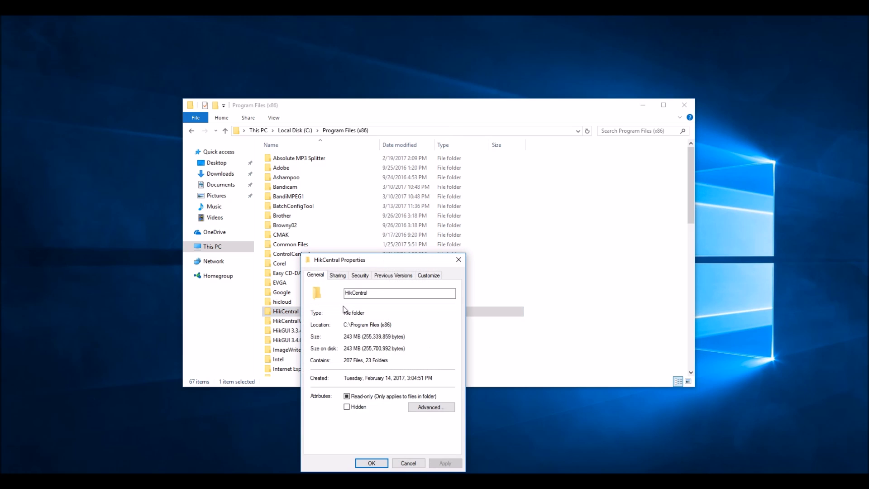
left_click(360, 275)
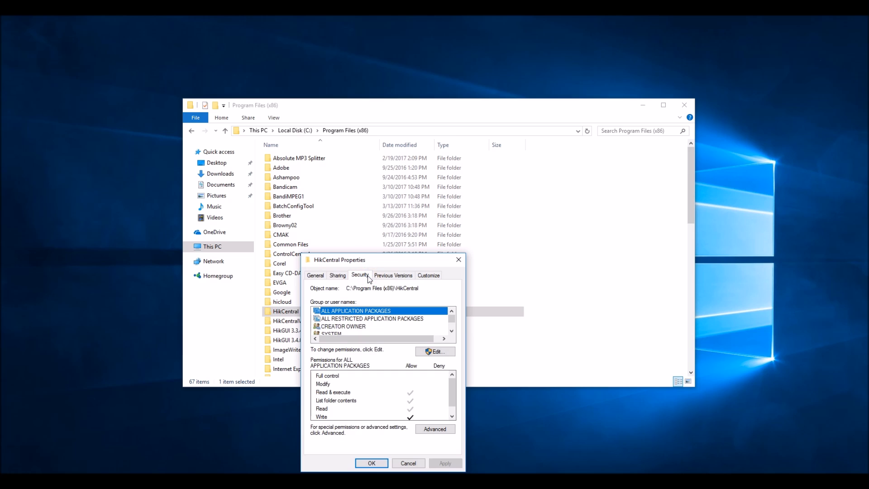
mouse_move(435, 351)
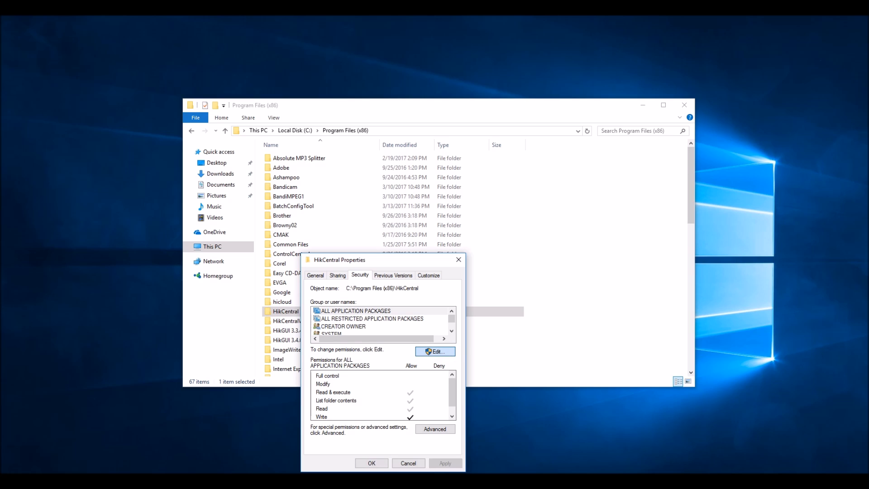
- Grant the Users group Allow Modify on the HikCentral folder and apply it
left_click(435, 351)
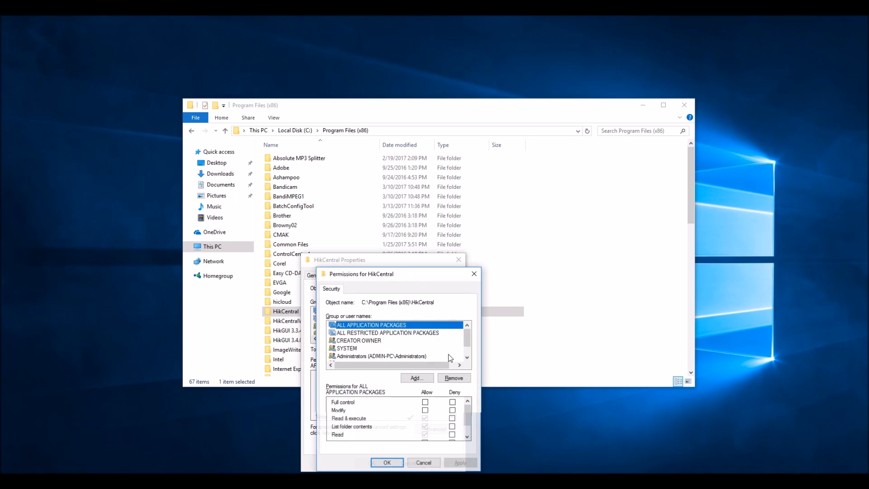
left_click(466, 337)
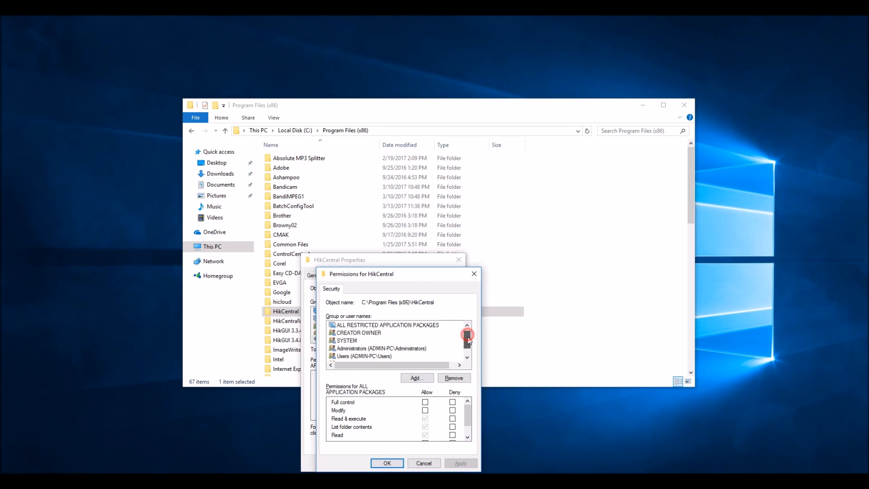
left_click(466, 334)
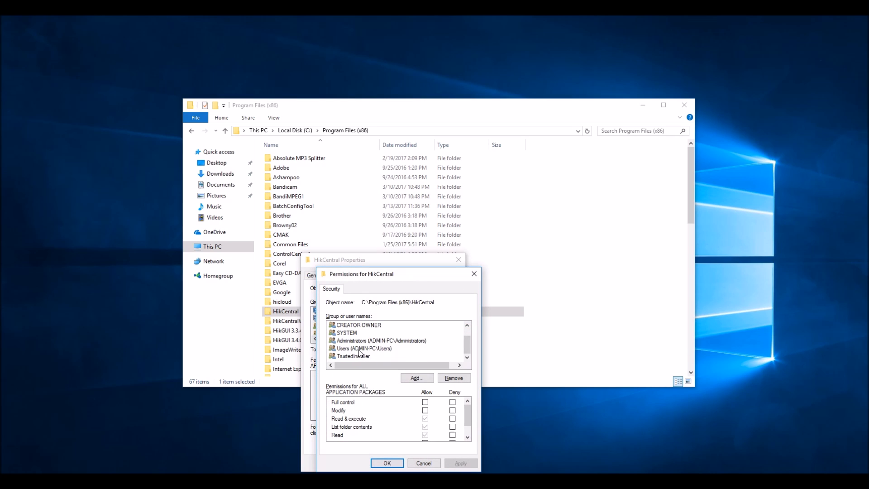
left_click(364, 349)
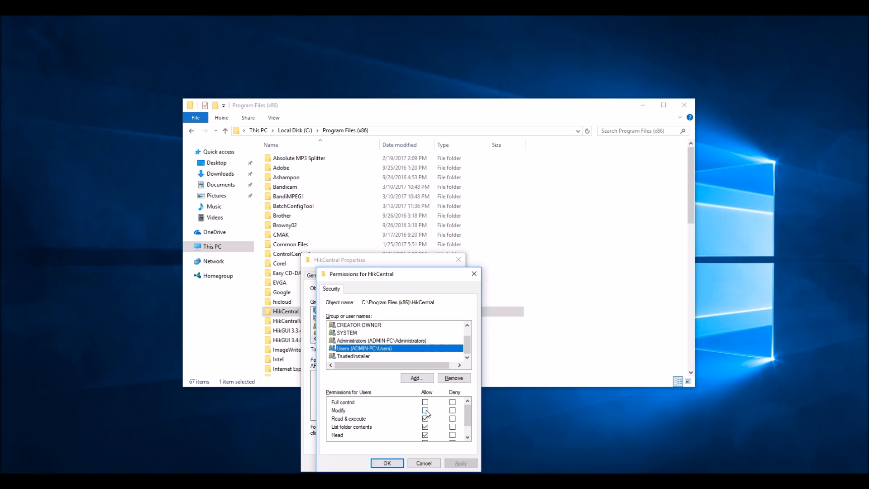
left_click(425, 410)
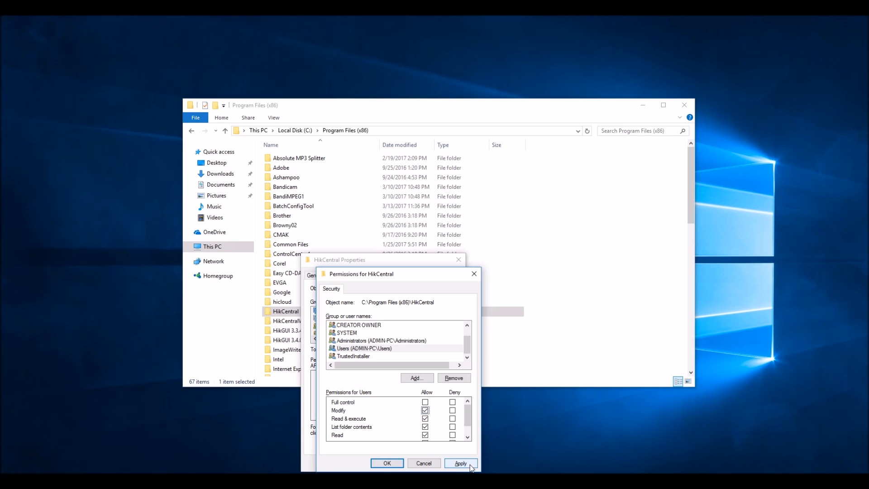
left_click(461, 463)
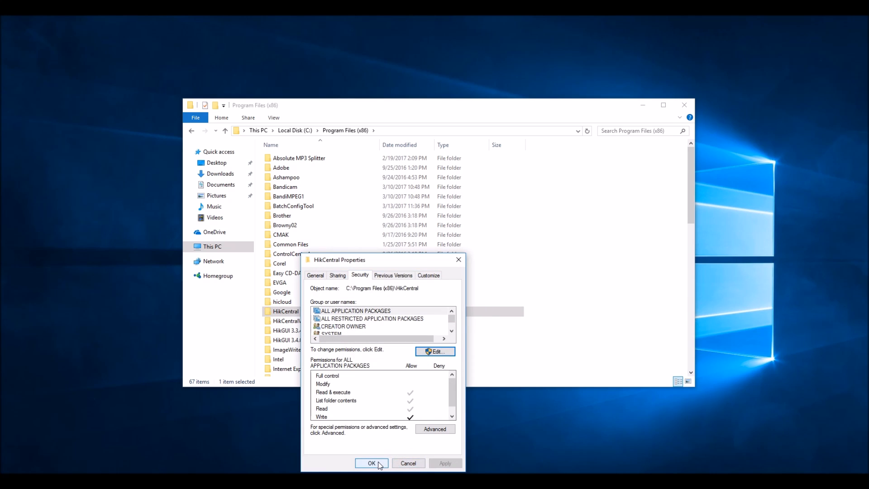
- Close the folder properties and File Explorer, then open the HikCentral Control Client shortcut menu
left_click(371, 463)
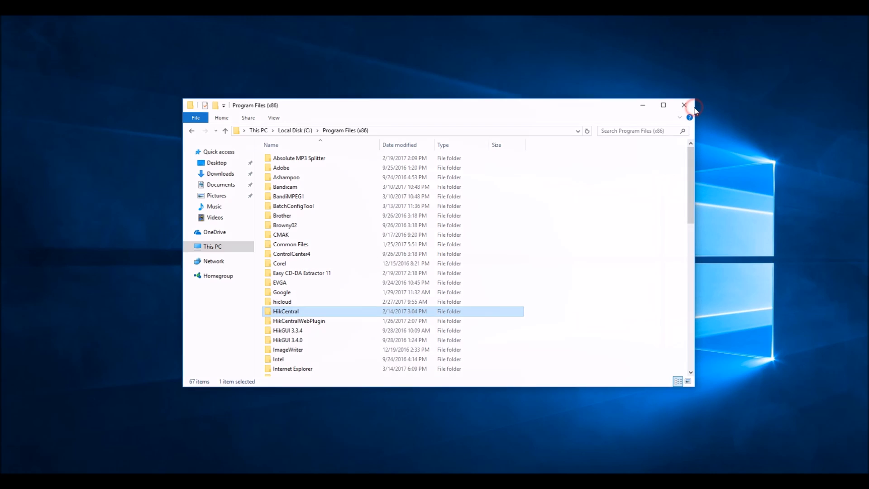
left_click(683, 104)
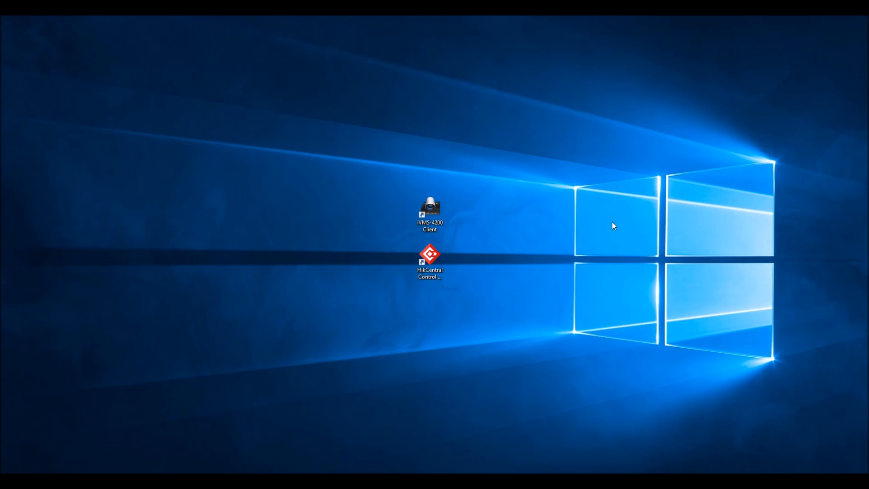
mouse_move(484, 263)
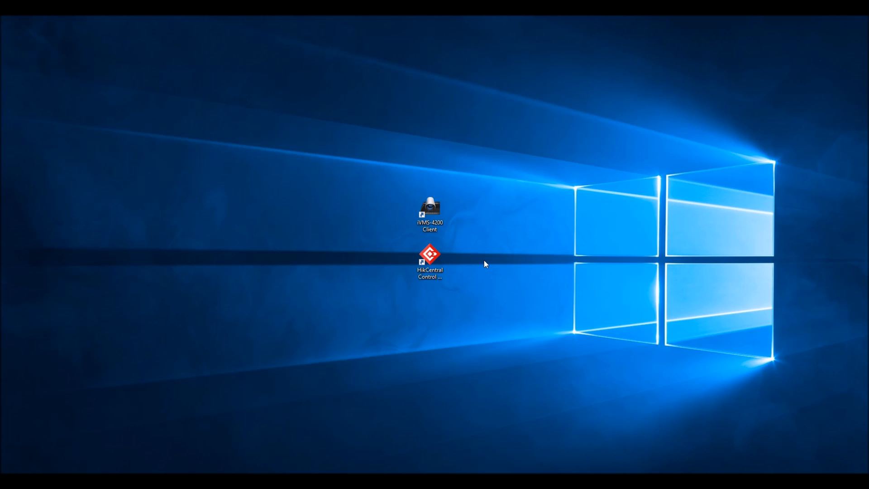
right_click(430, 255)
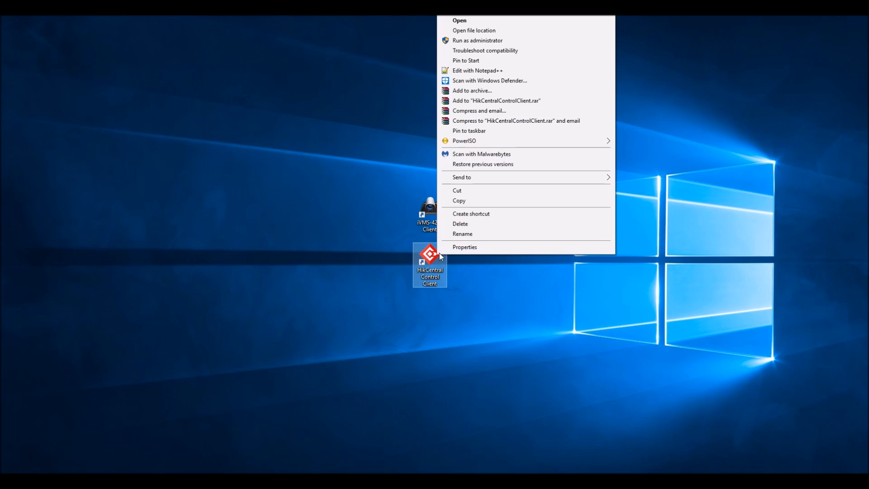
left_click(465, 247)
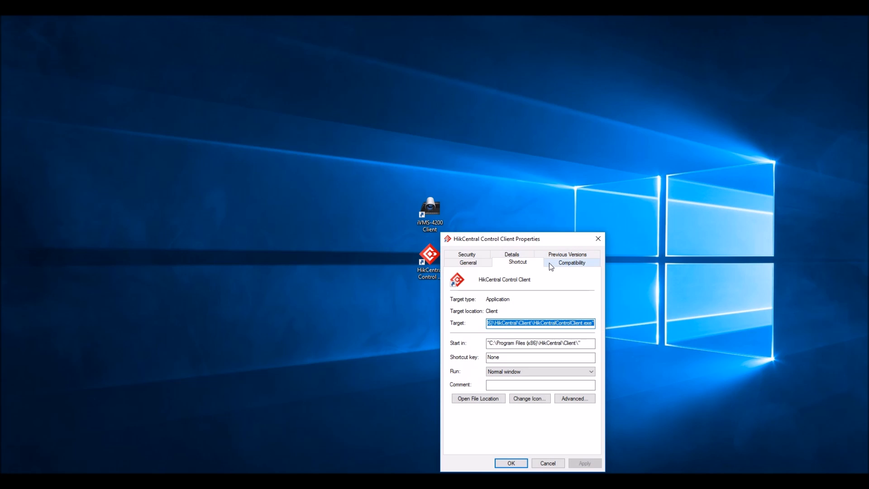
left_click(572, 263)
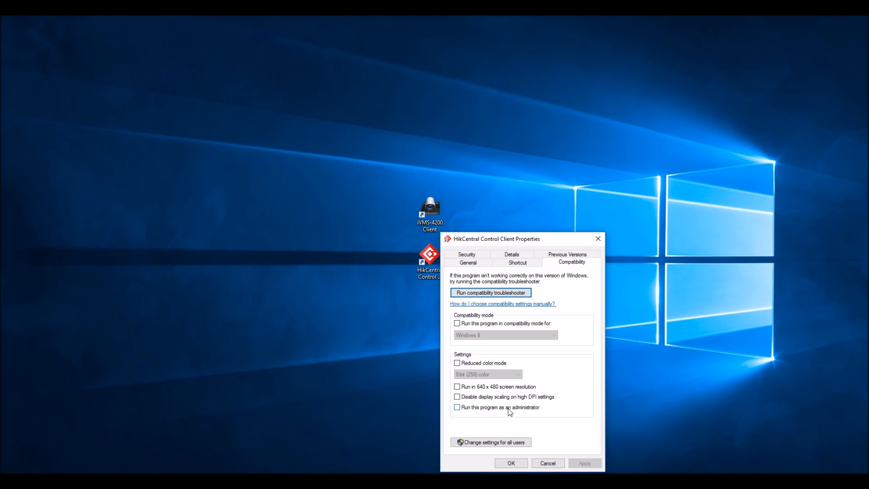
mouse_move(491, 412)
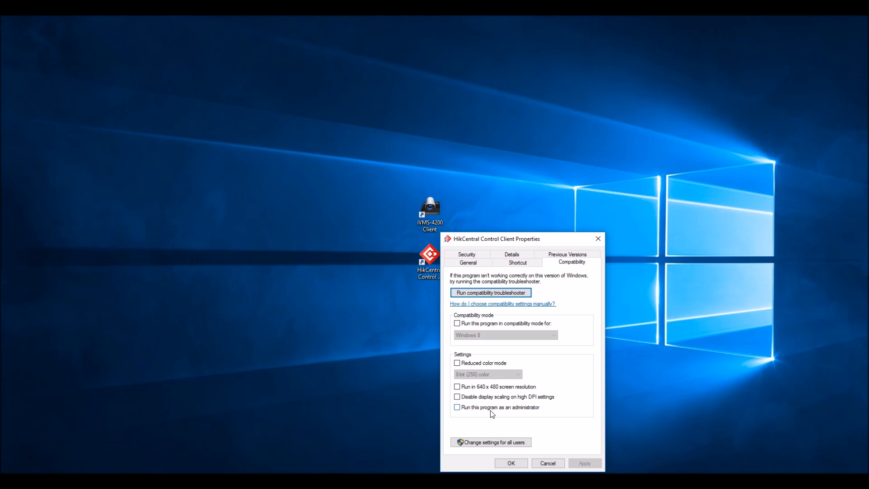
left_click(548, 463)
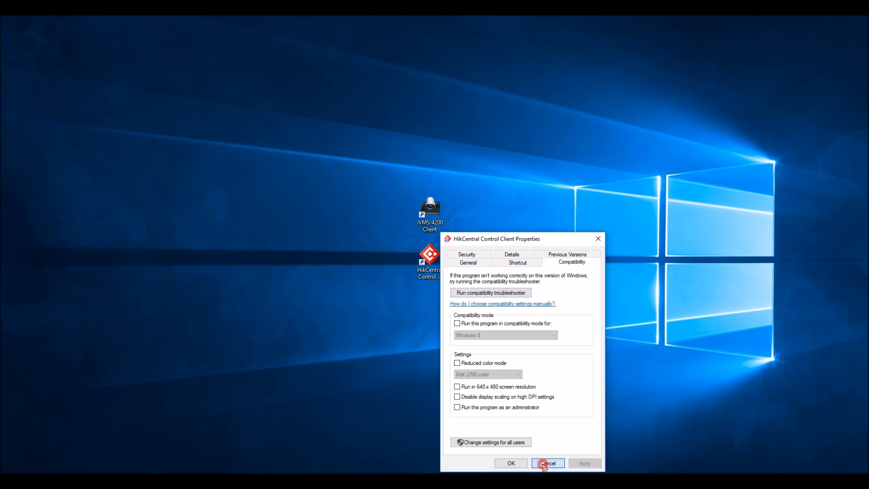
left_click(548, 463)
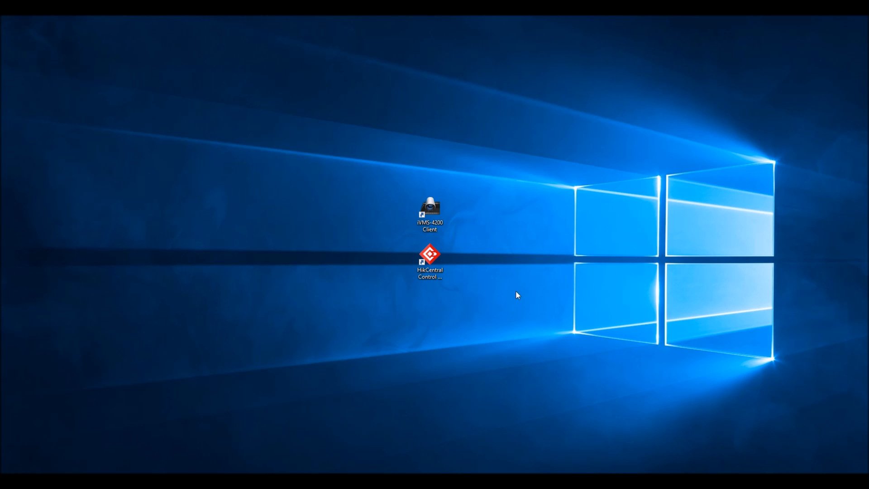